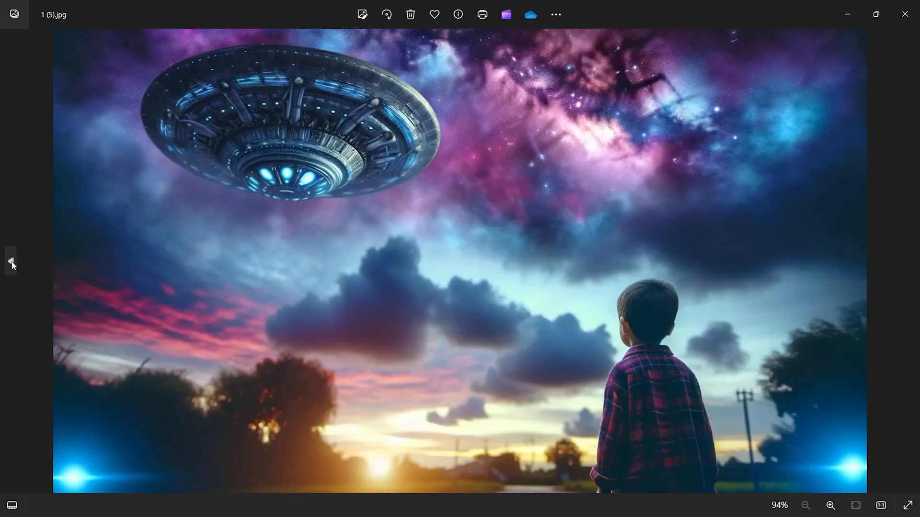
Step: View the UFO-and-boy picture 1 (5).jpg in Photos before heading to Haiper's sign-in page
{"action": "left_click", "coordinate": [11, 262]}
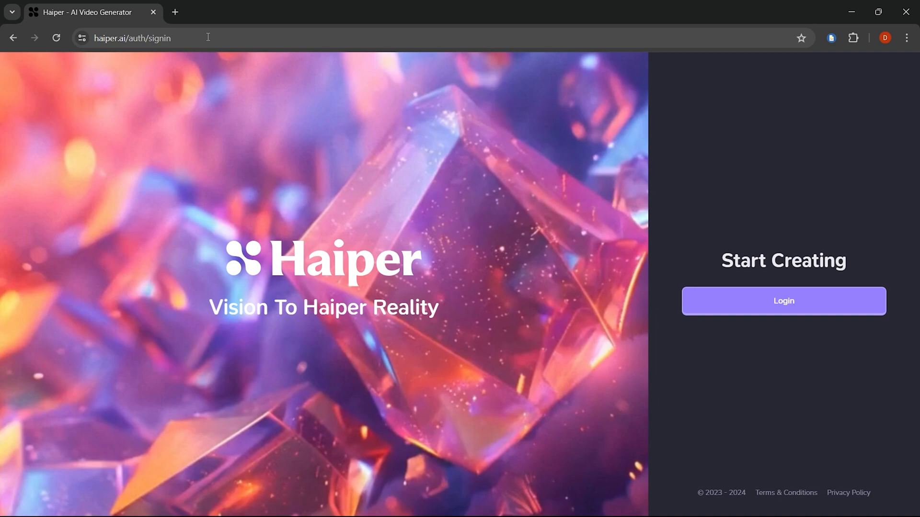
Step: Log in to Haiper, continue past the confirmation and dismiss the membership promo to reach Explore
{"action": "left_click", "coordinate": [783, 301]}
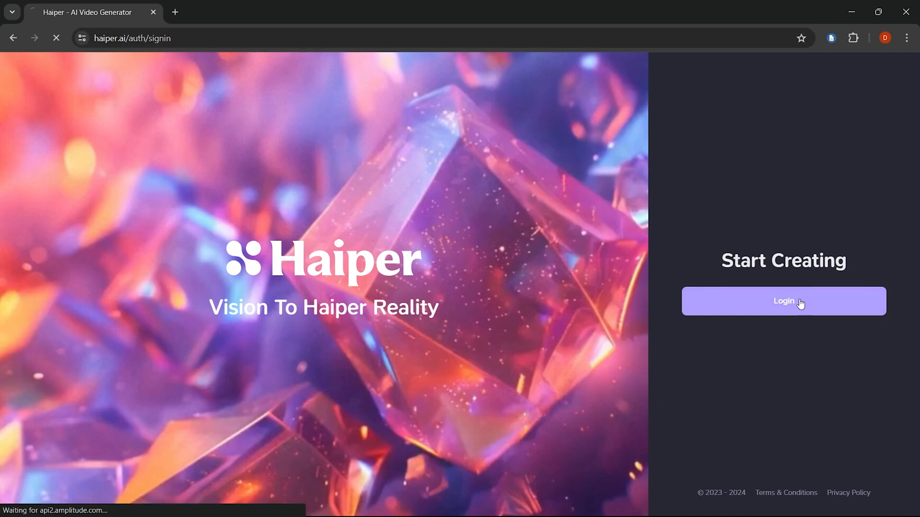
{"action": "left_click", "coordinate": [783, 300]}
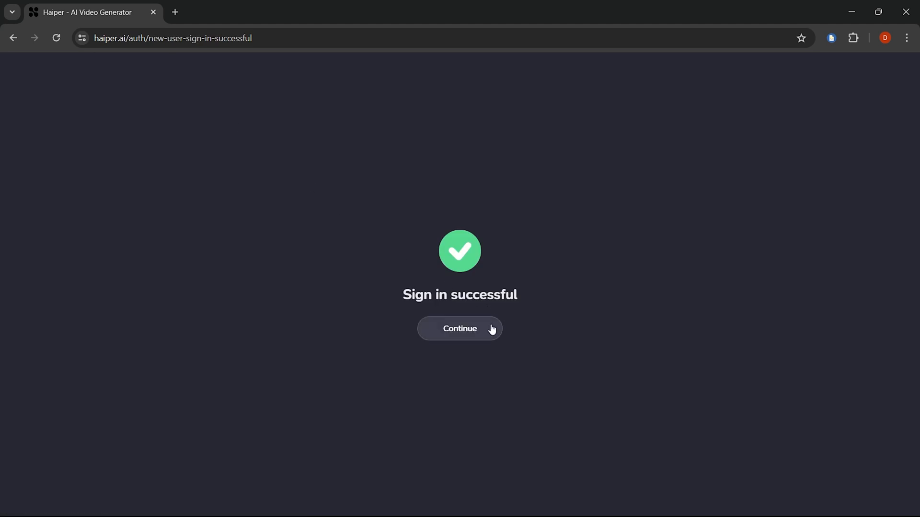
{"action": "left_click", "coordinate": [458, 328]}
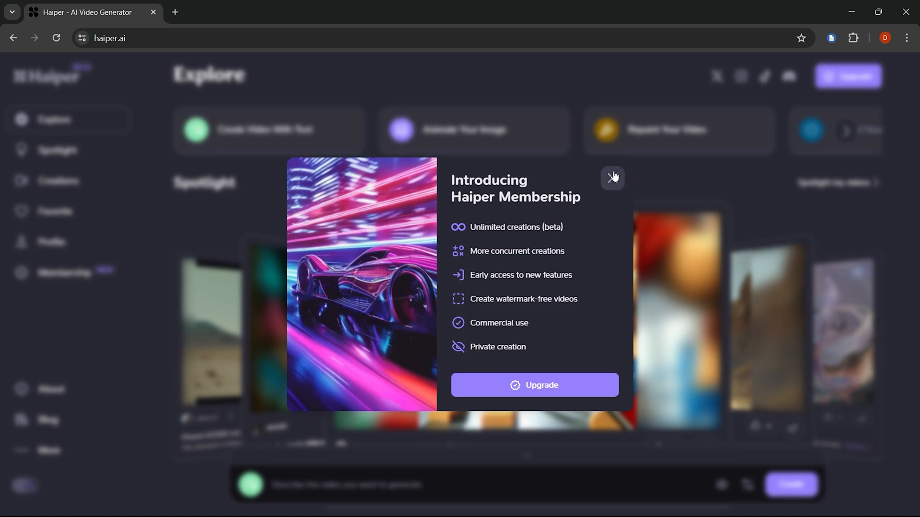
{"action": "left_click", "coordinate": [612, 178]}
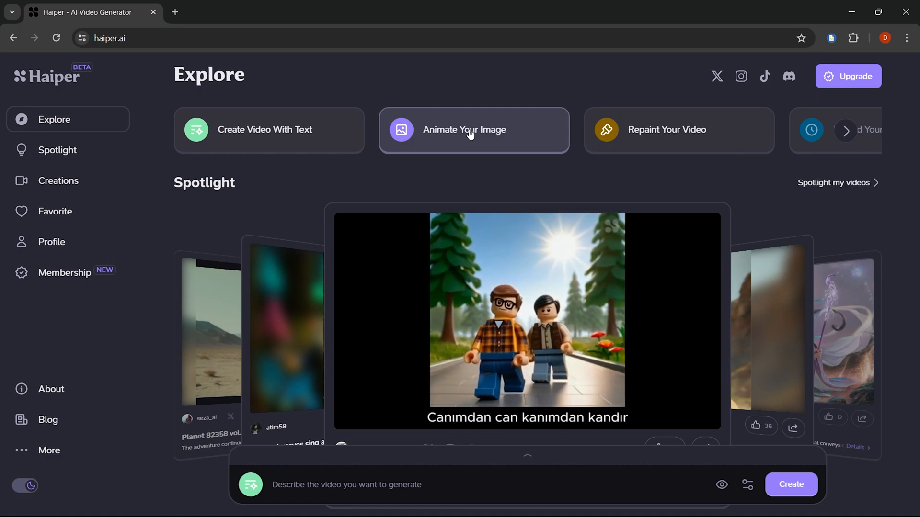
Step: Choose Animate Your Image, upload the UFO picture and enter the motion prompt for UFO, clouds, stars and boy
{"action": "left_click", "coordinate": [473, 130]}
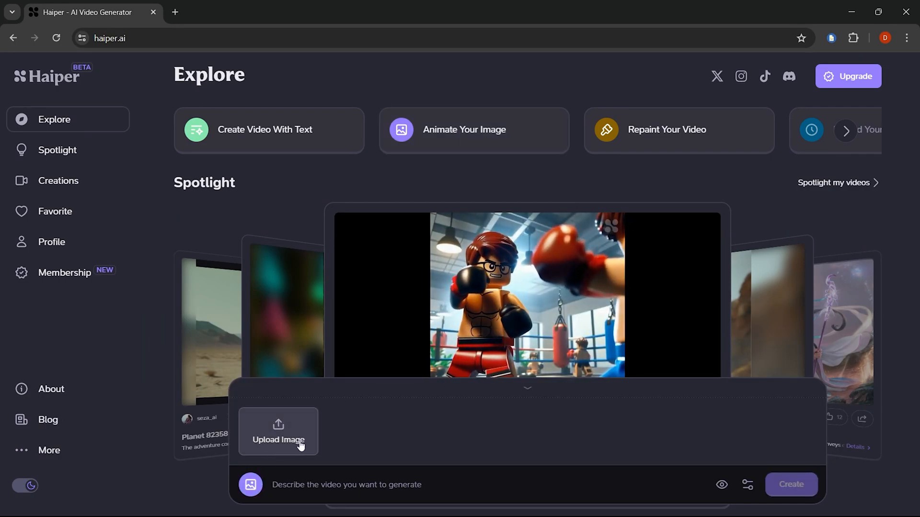
{"action": "left_click", "coordinate": [277, 440]}
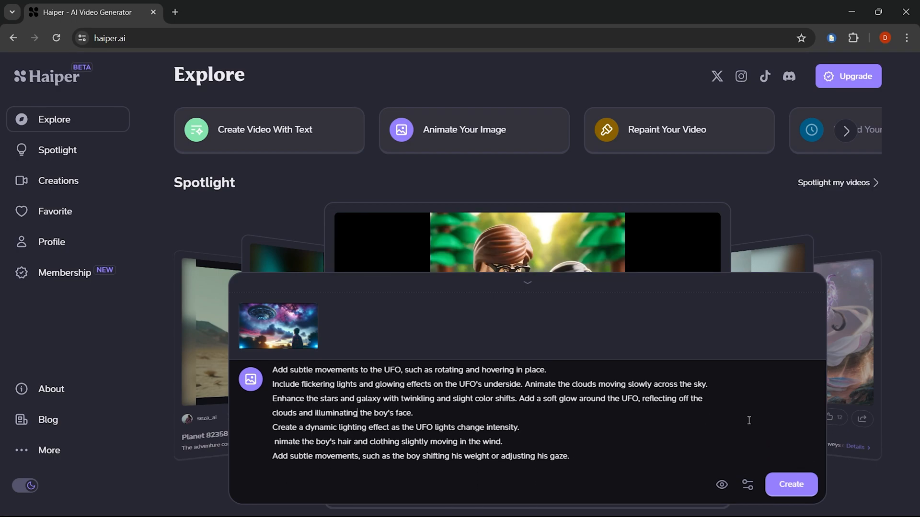
{"action": "left_click", "coordinate": [791, 485]}
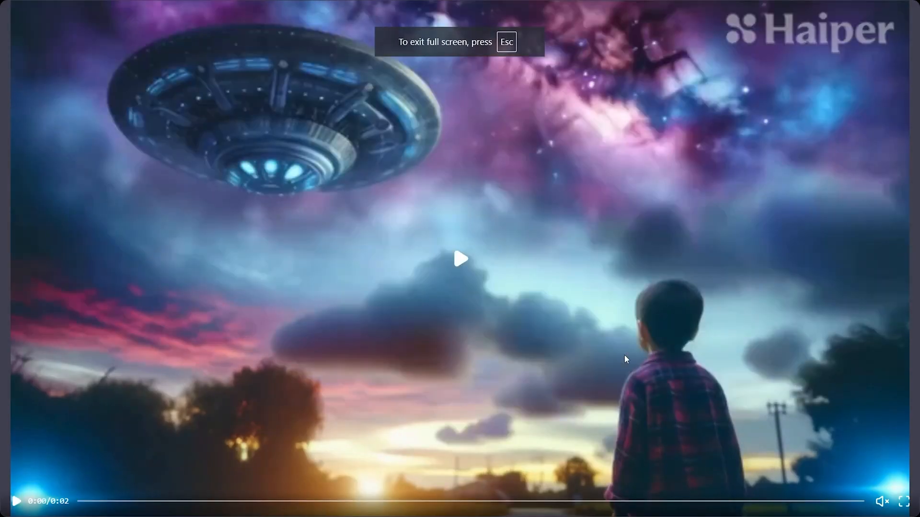
Step: Play the generated UFO clip in full screen, then exit back to the Creations page
{"action": "left_click", "coordinate": [460, 259]}
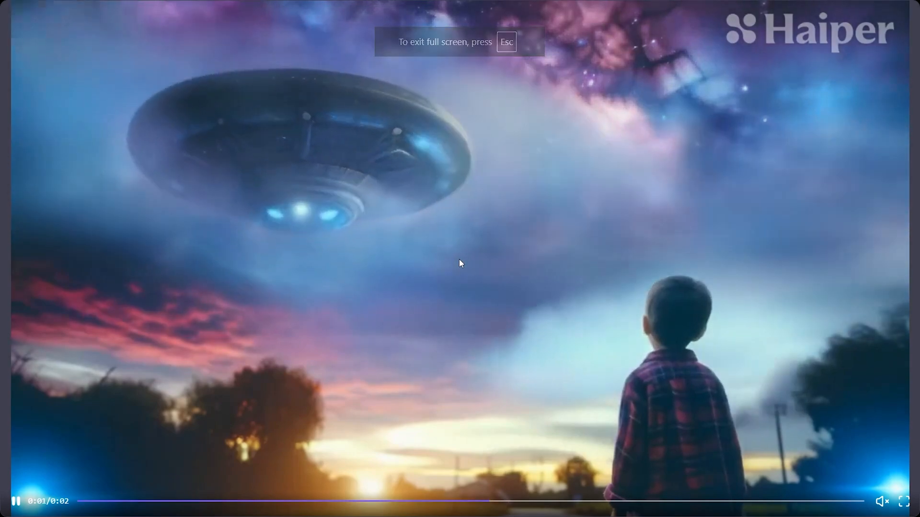
{"action": "key", "text": "Escape"}
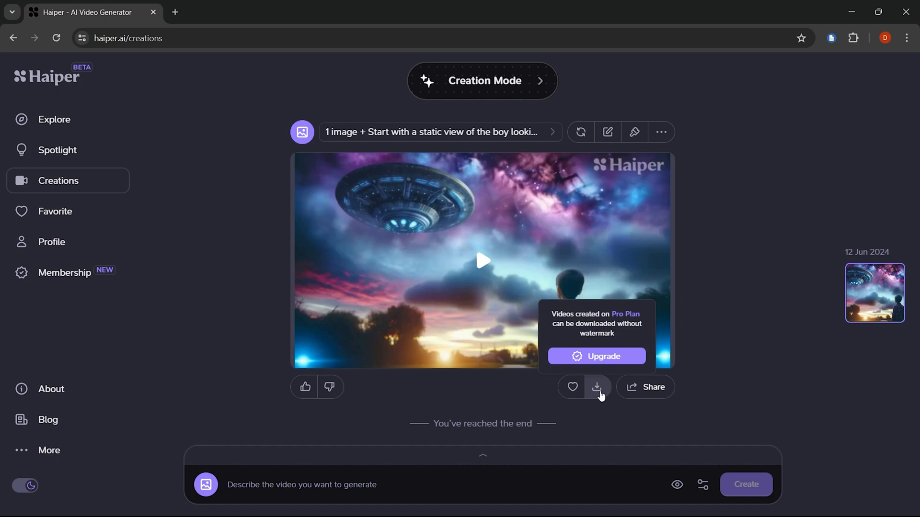
Step: Download the UFO clip as MP4, play it inline and confirm the finished download in the browser panel
{"action": "left_click", "coordinate": [597, 386]}
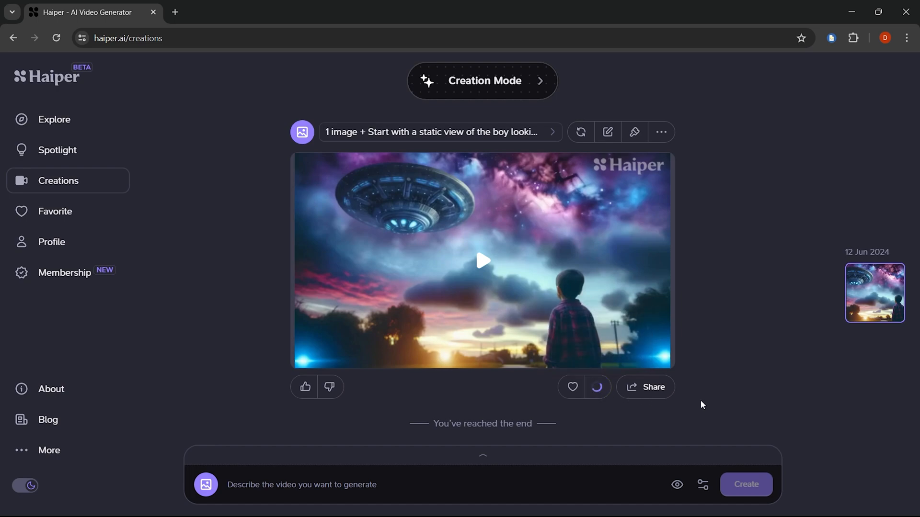
{"action": "left_click", "coordinate": [597, 386]}
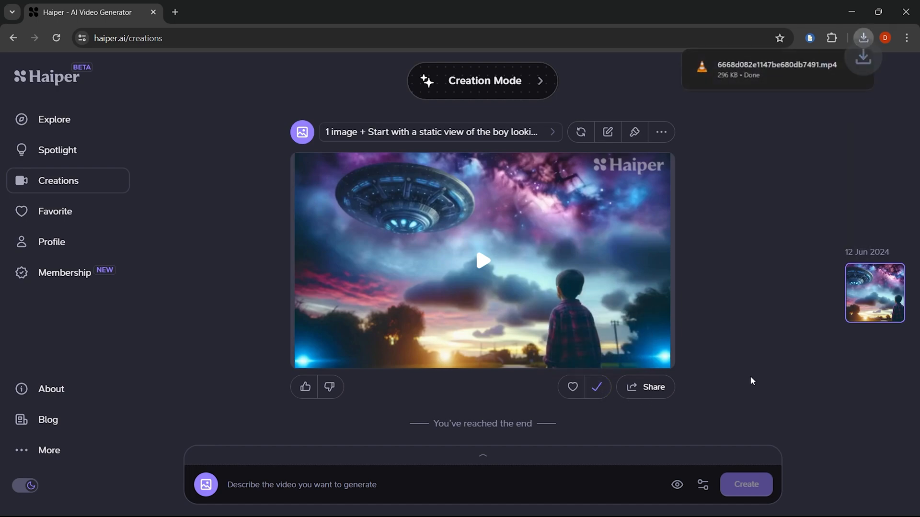
{"action": "left_click", "coordinate": [482, 259]}
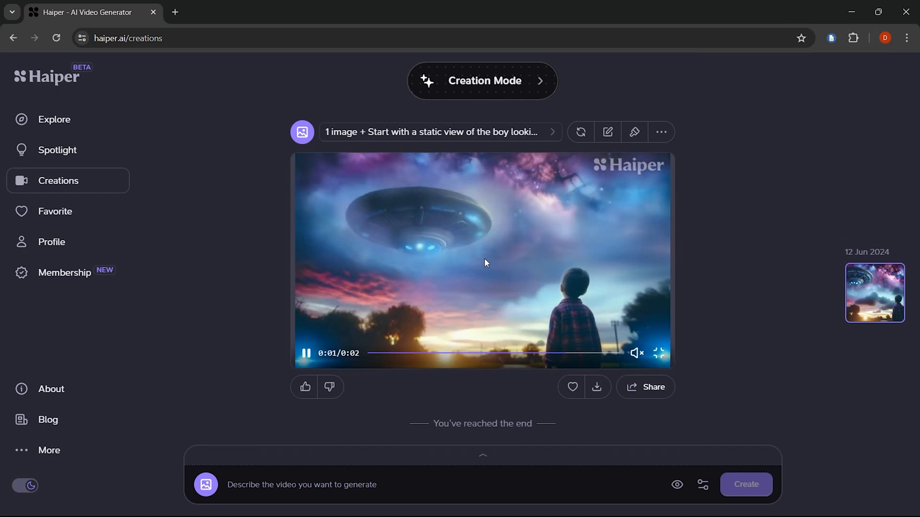
{"action": "mouse_move", "coordinate": [581, 132]}
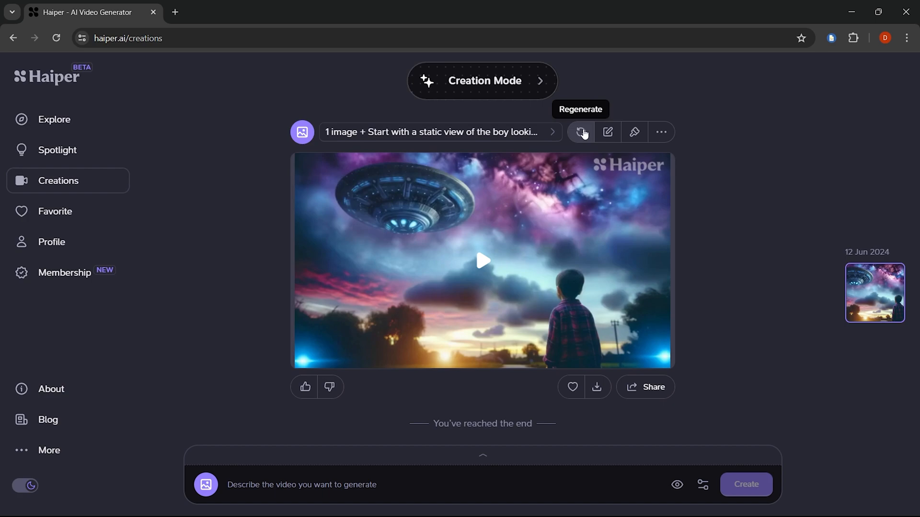
{"action": "left_click", "coordinate": [597, 386]}
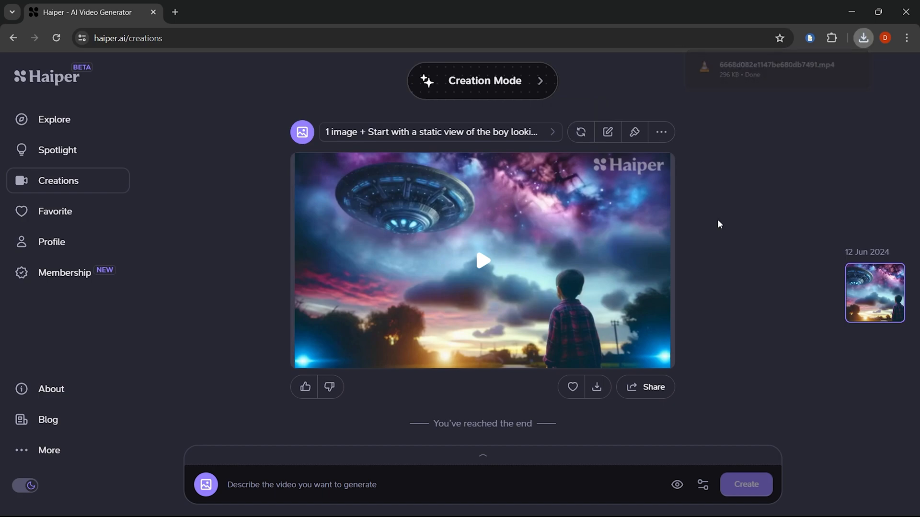
{"action": "left_click", "coordinate": [863, 38]}
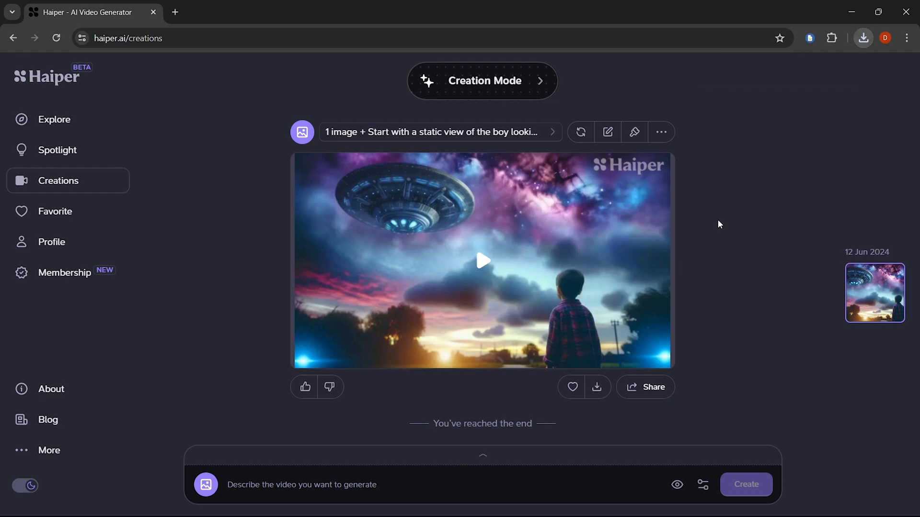